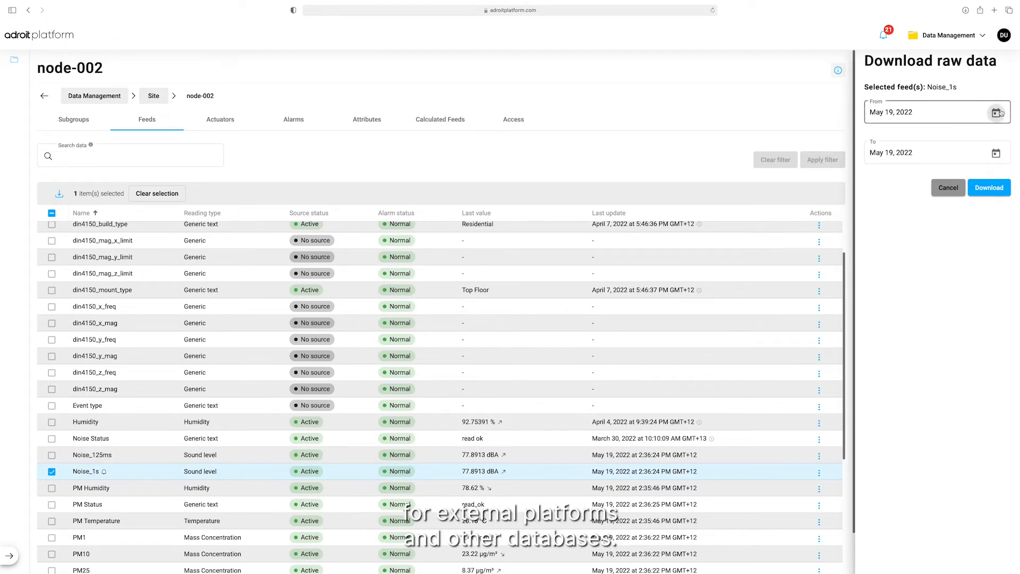
Set the From date to May 1, 2022 and download the Noise_1s raw data through May 19, 2022
click(936, 112)
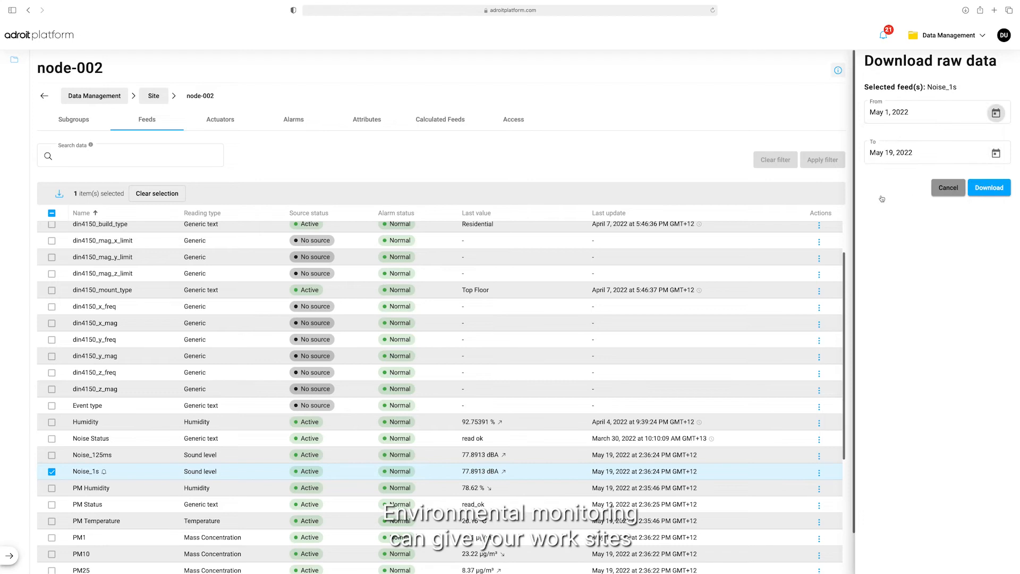
click(989, 187)
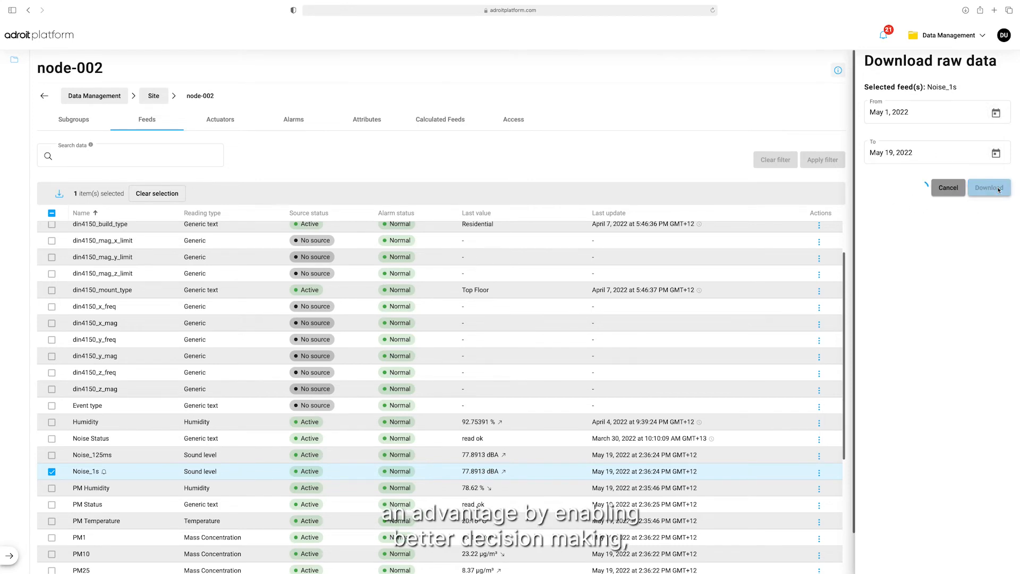